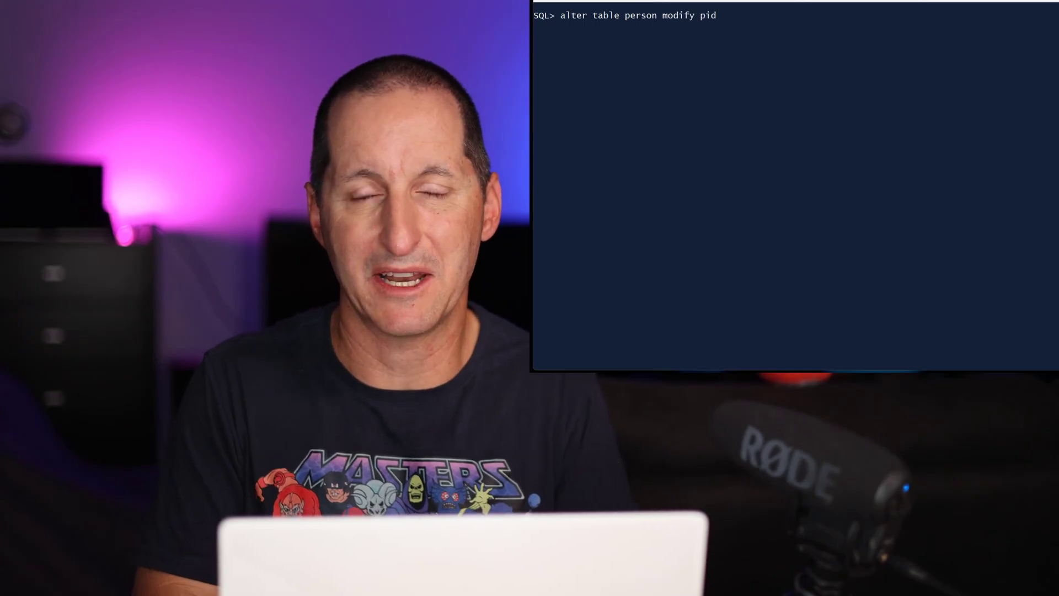
Annotate person.pid with PrimaryKey, Sequence and Display 'Never' via ALTER TABLE MODIFY.
type("annotations (Primar")
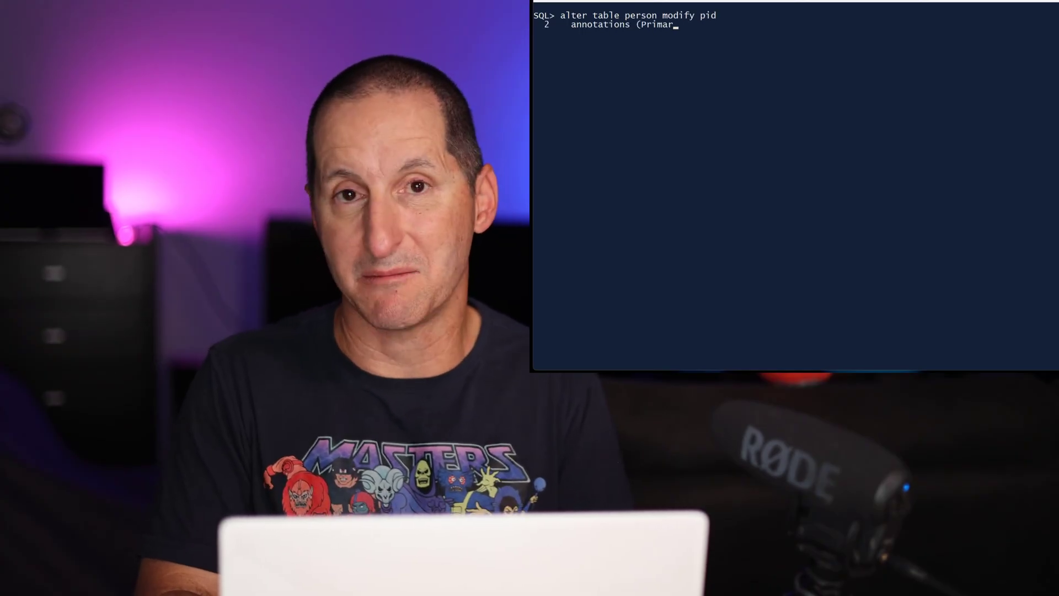
type("yKey, Sequence, Display 'Never")
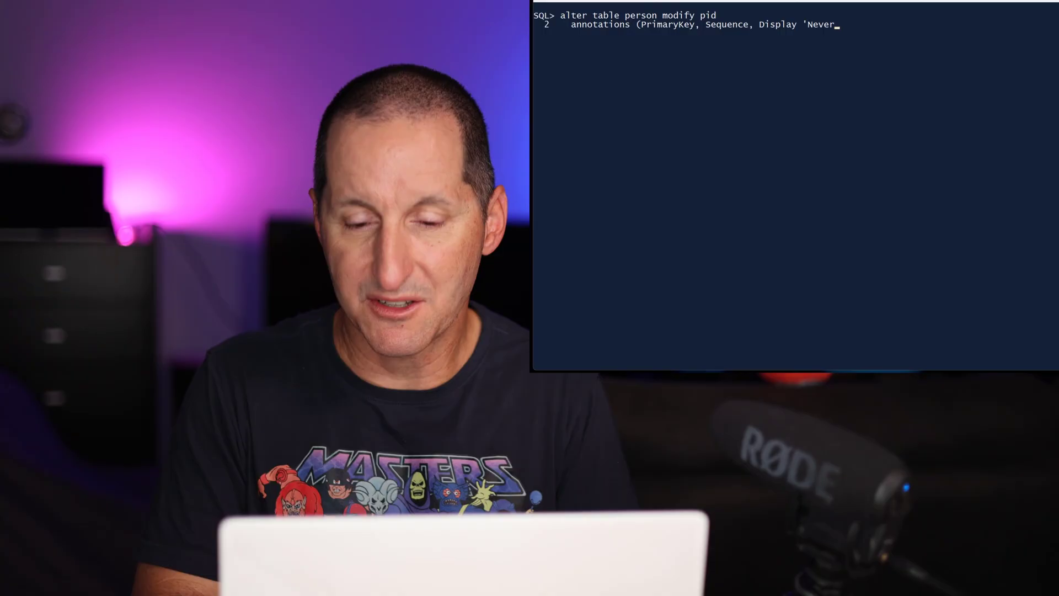
key("Return")
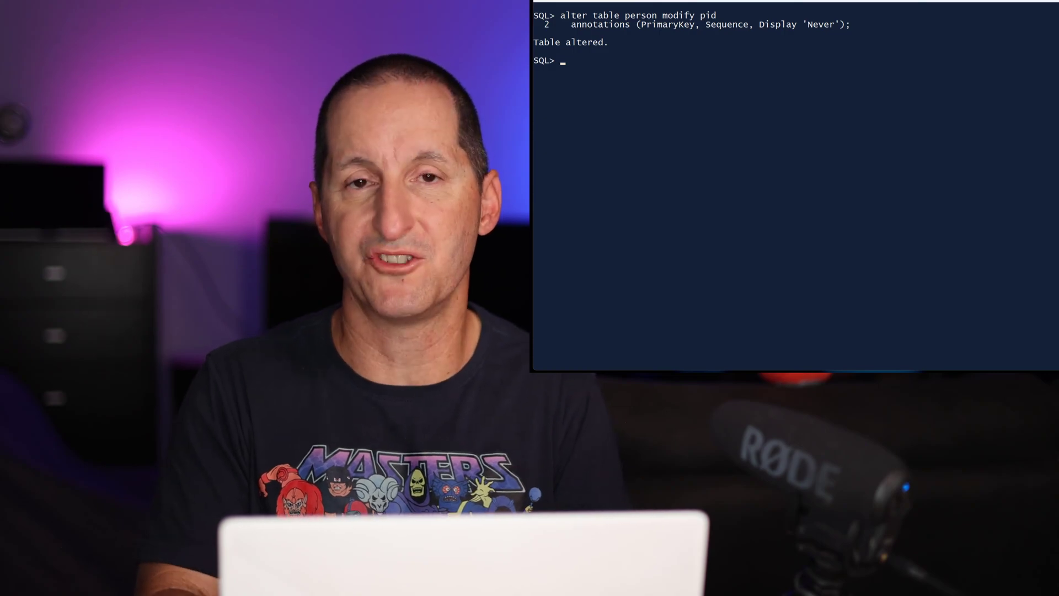
Annotate first_name and last_name Case 'Upper', UTF8; credit_card Display 'Redact', Sensitive; begin email_adress.
type("alter table person modify last_name")
type("annotations (Case 'Upper', UTF8);")
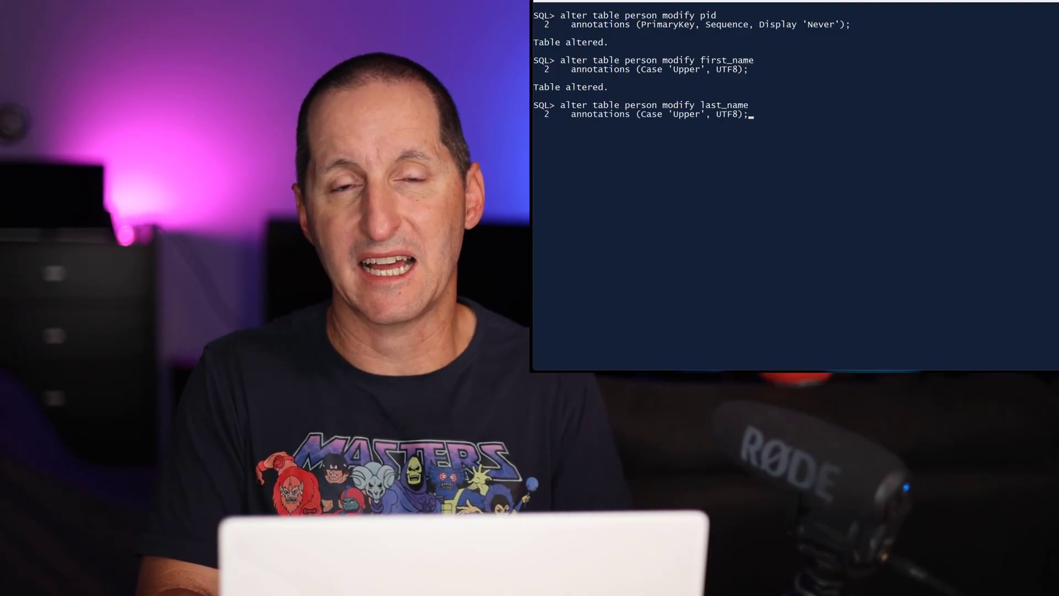
type("alter table person mo")
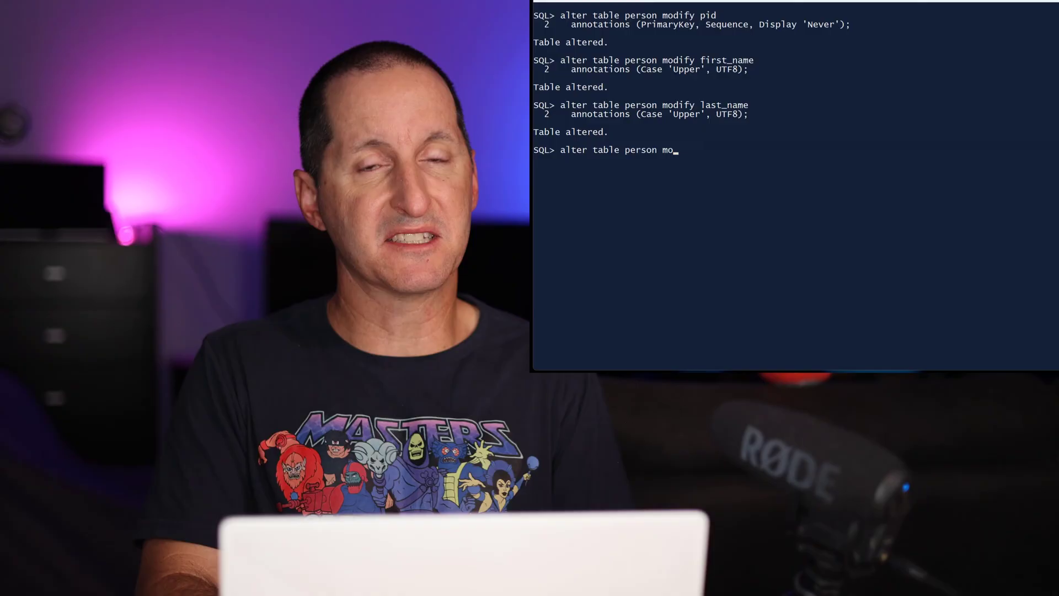
type("dify credit_card")
type("alter tabl")
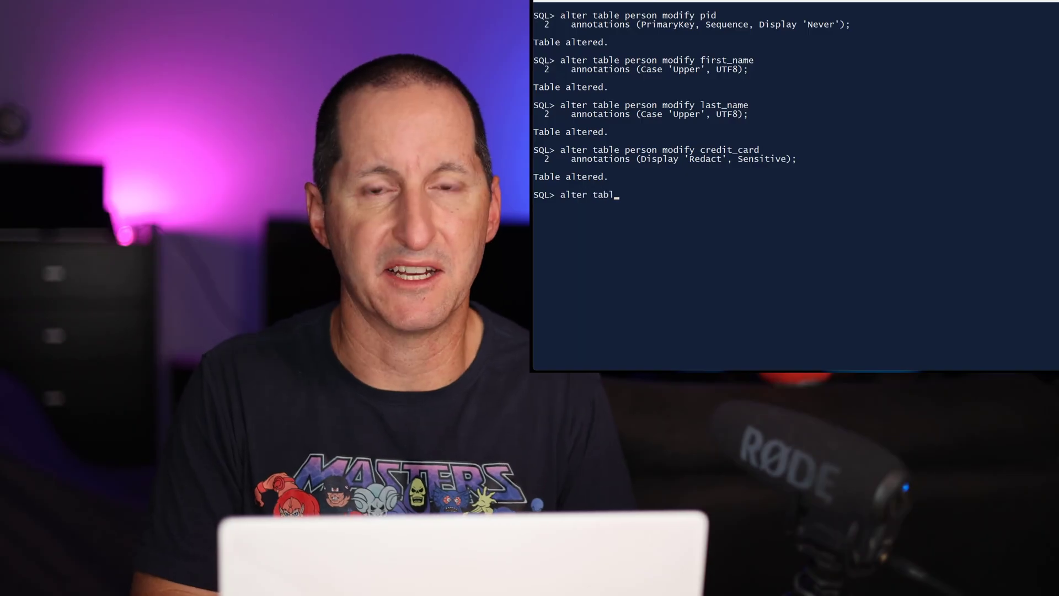
type("e person modify email_adress")
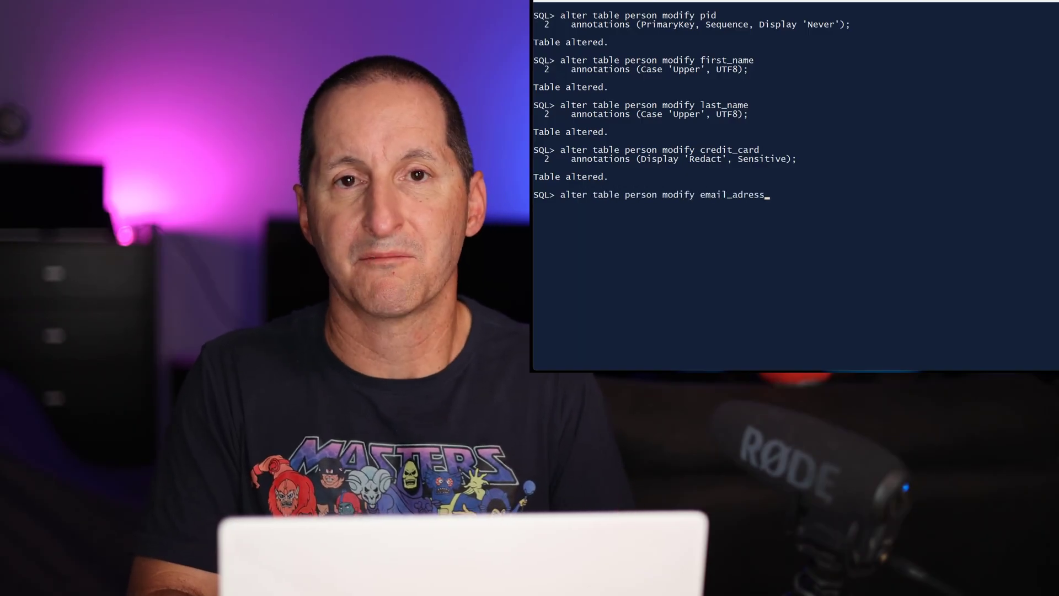